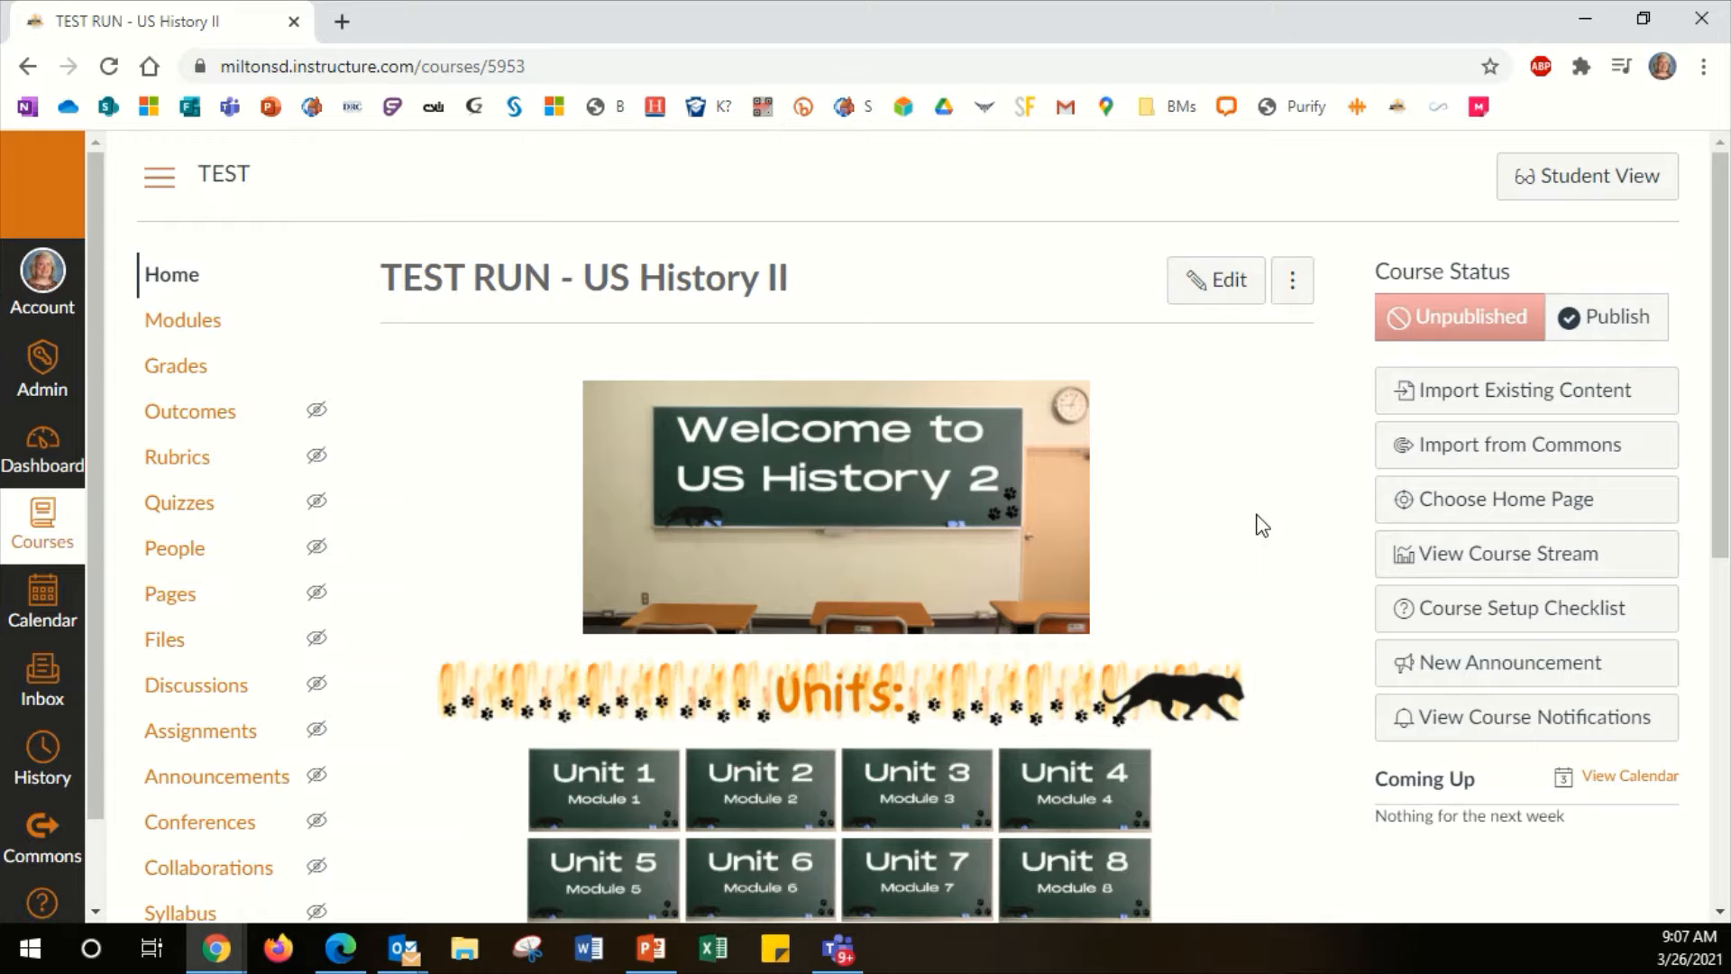
mouse_move(1270, 573)
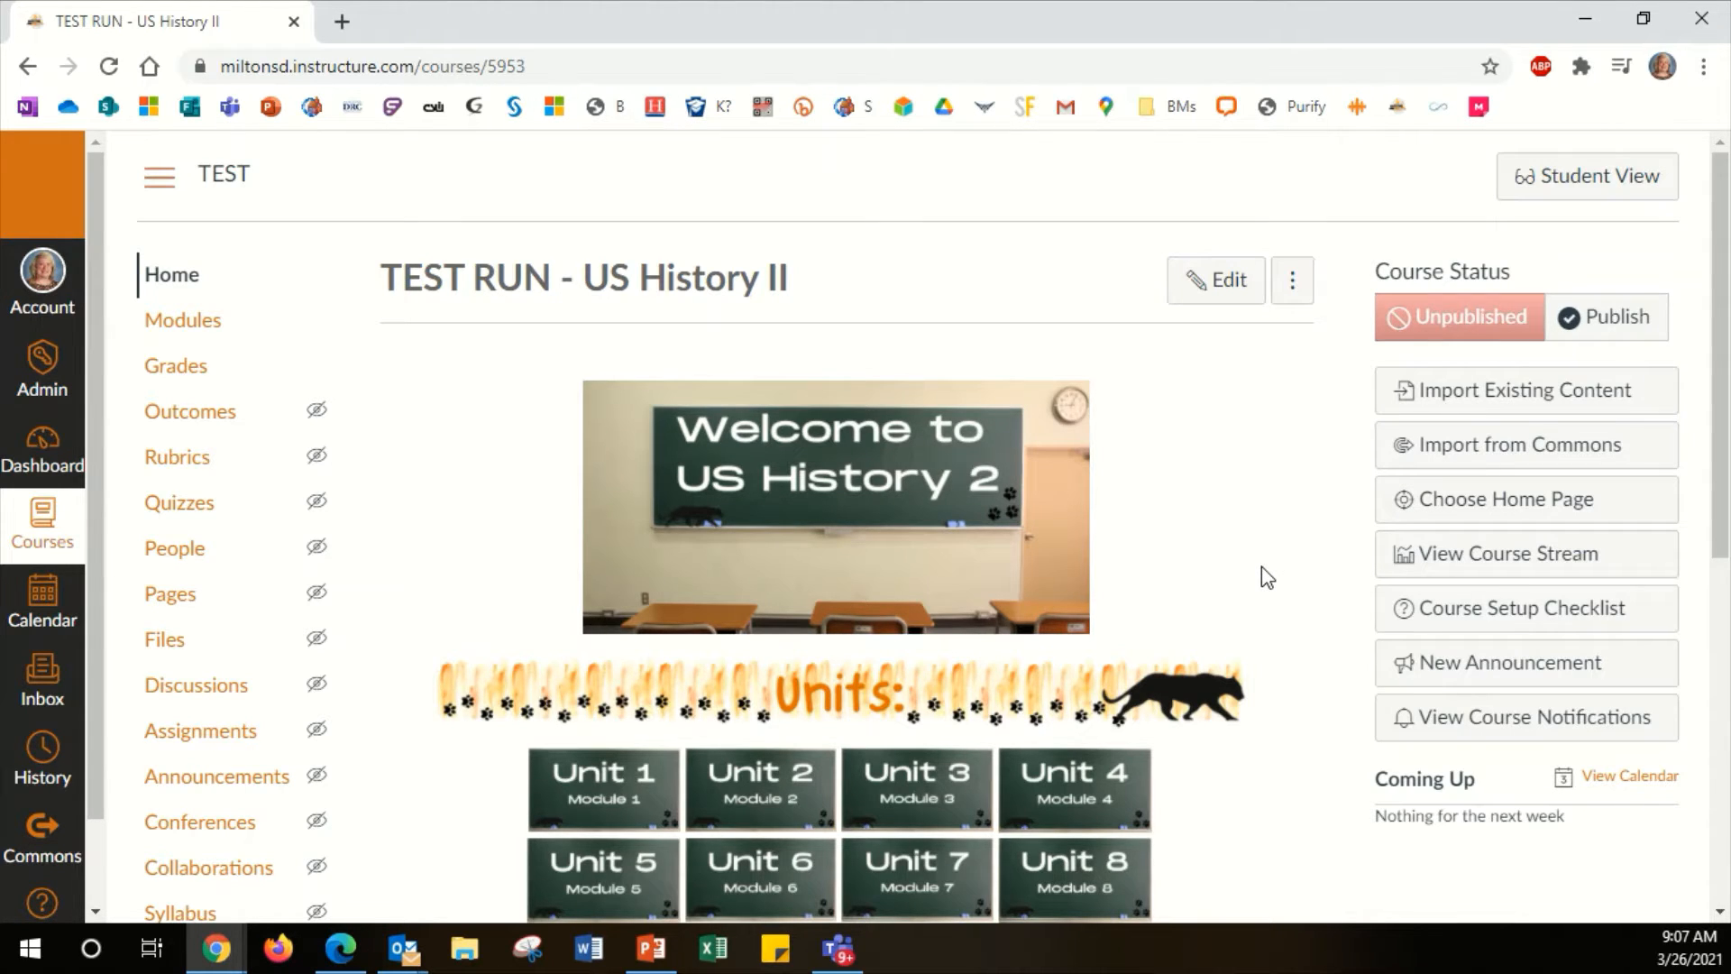
mouse_move(1271, 565)
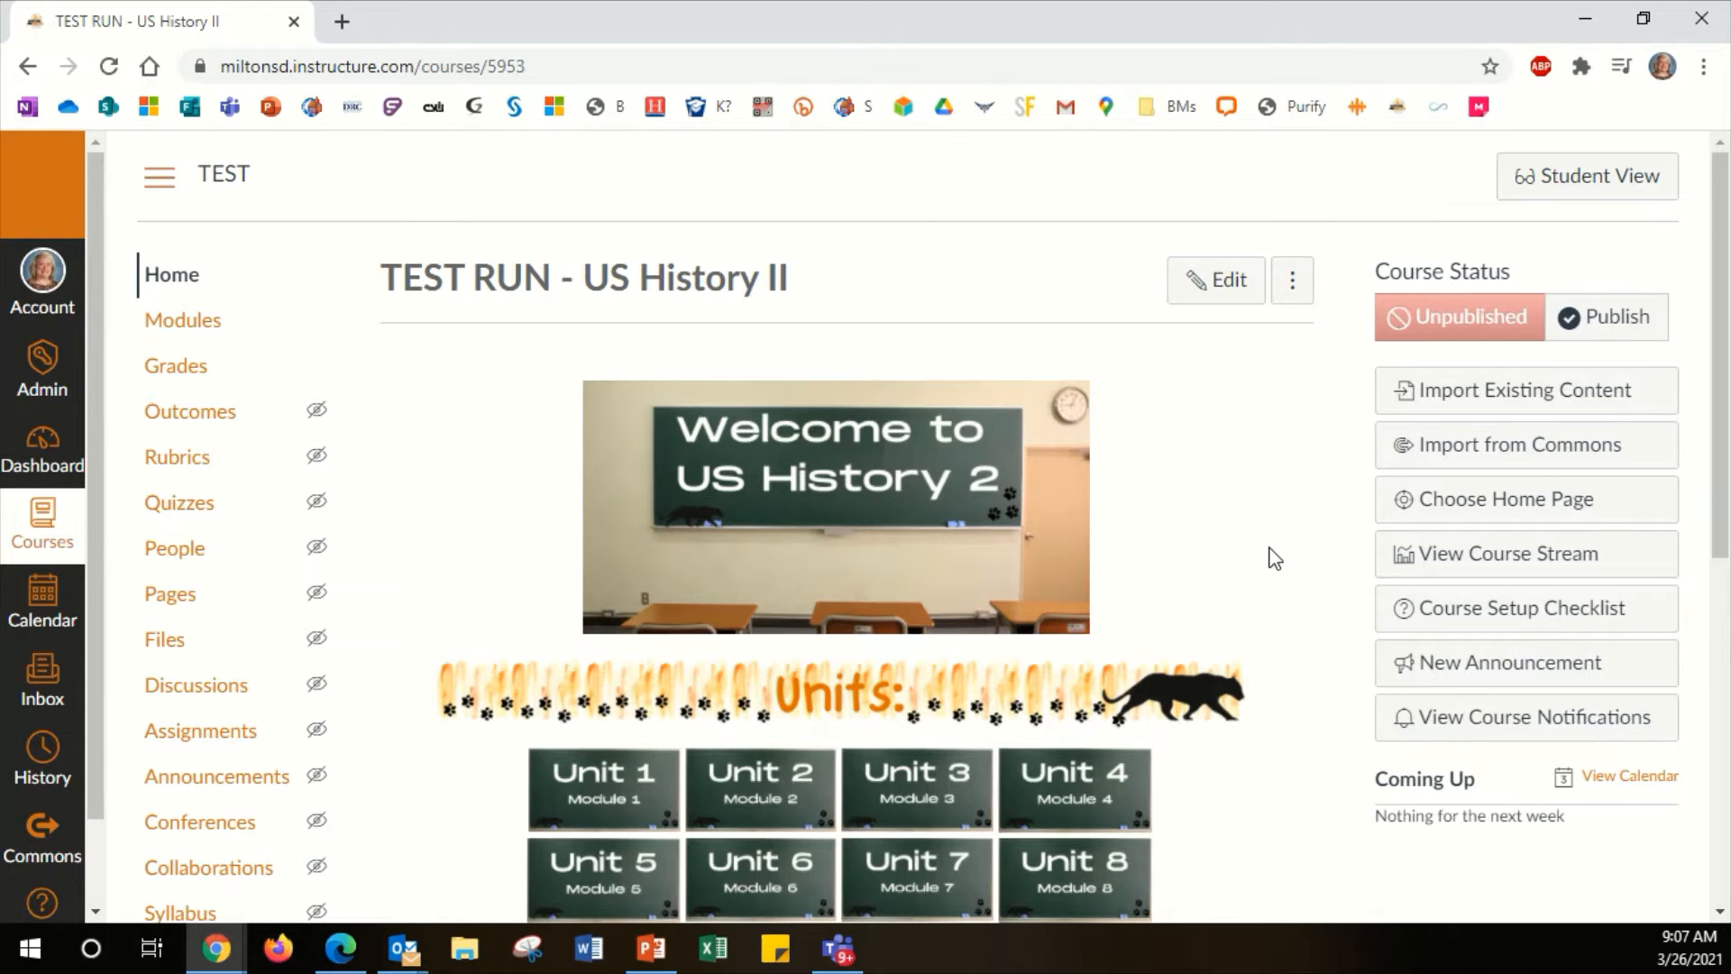
mouse_move(1262, 549)
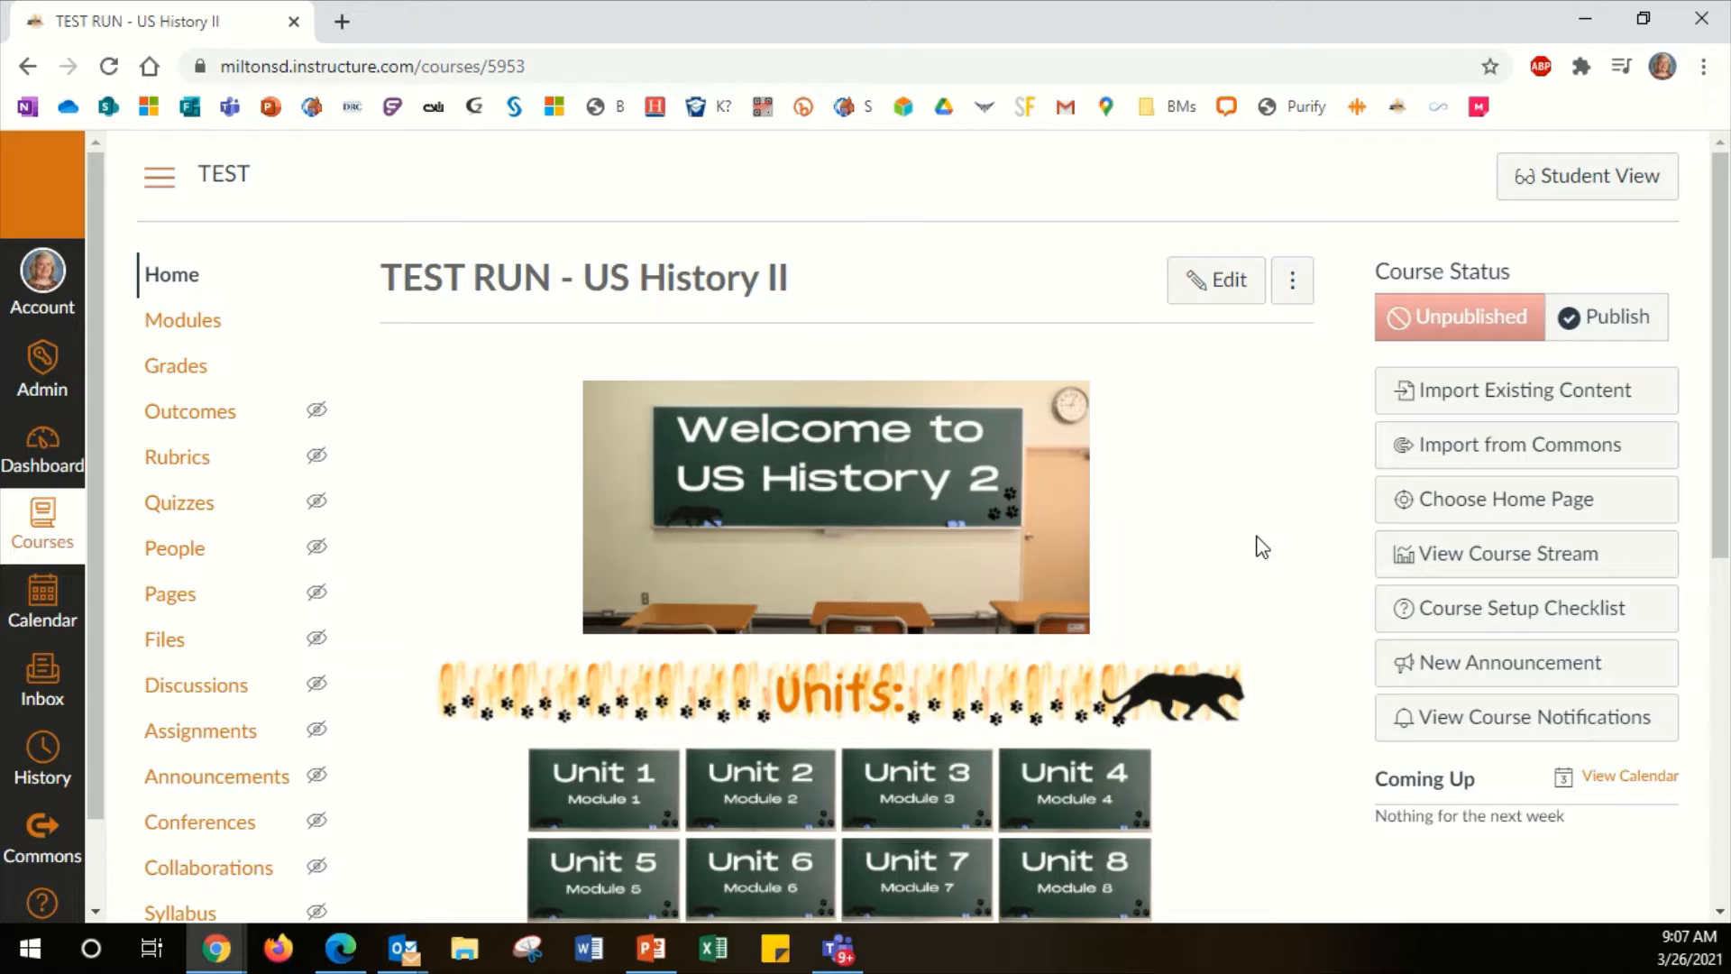
mouse_move(806, 27)
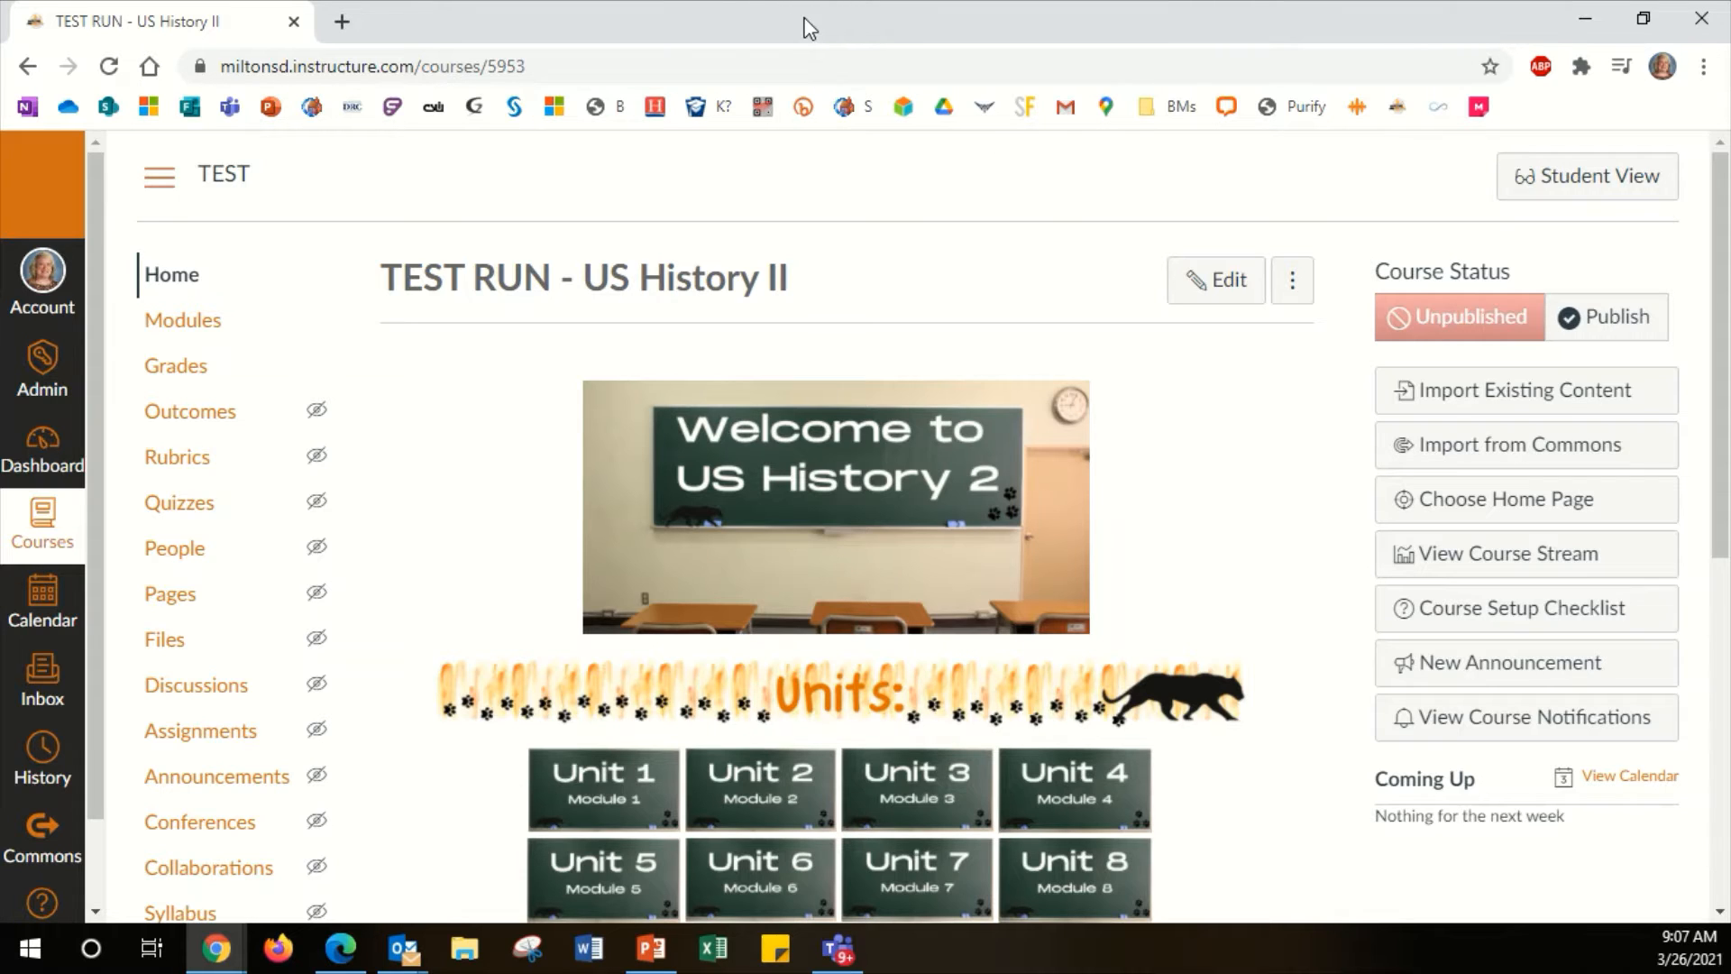
mouse_move(985, 26)
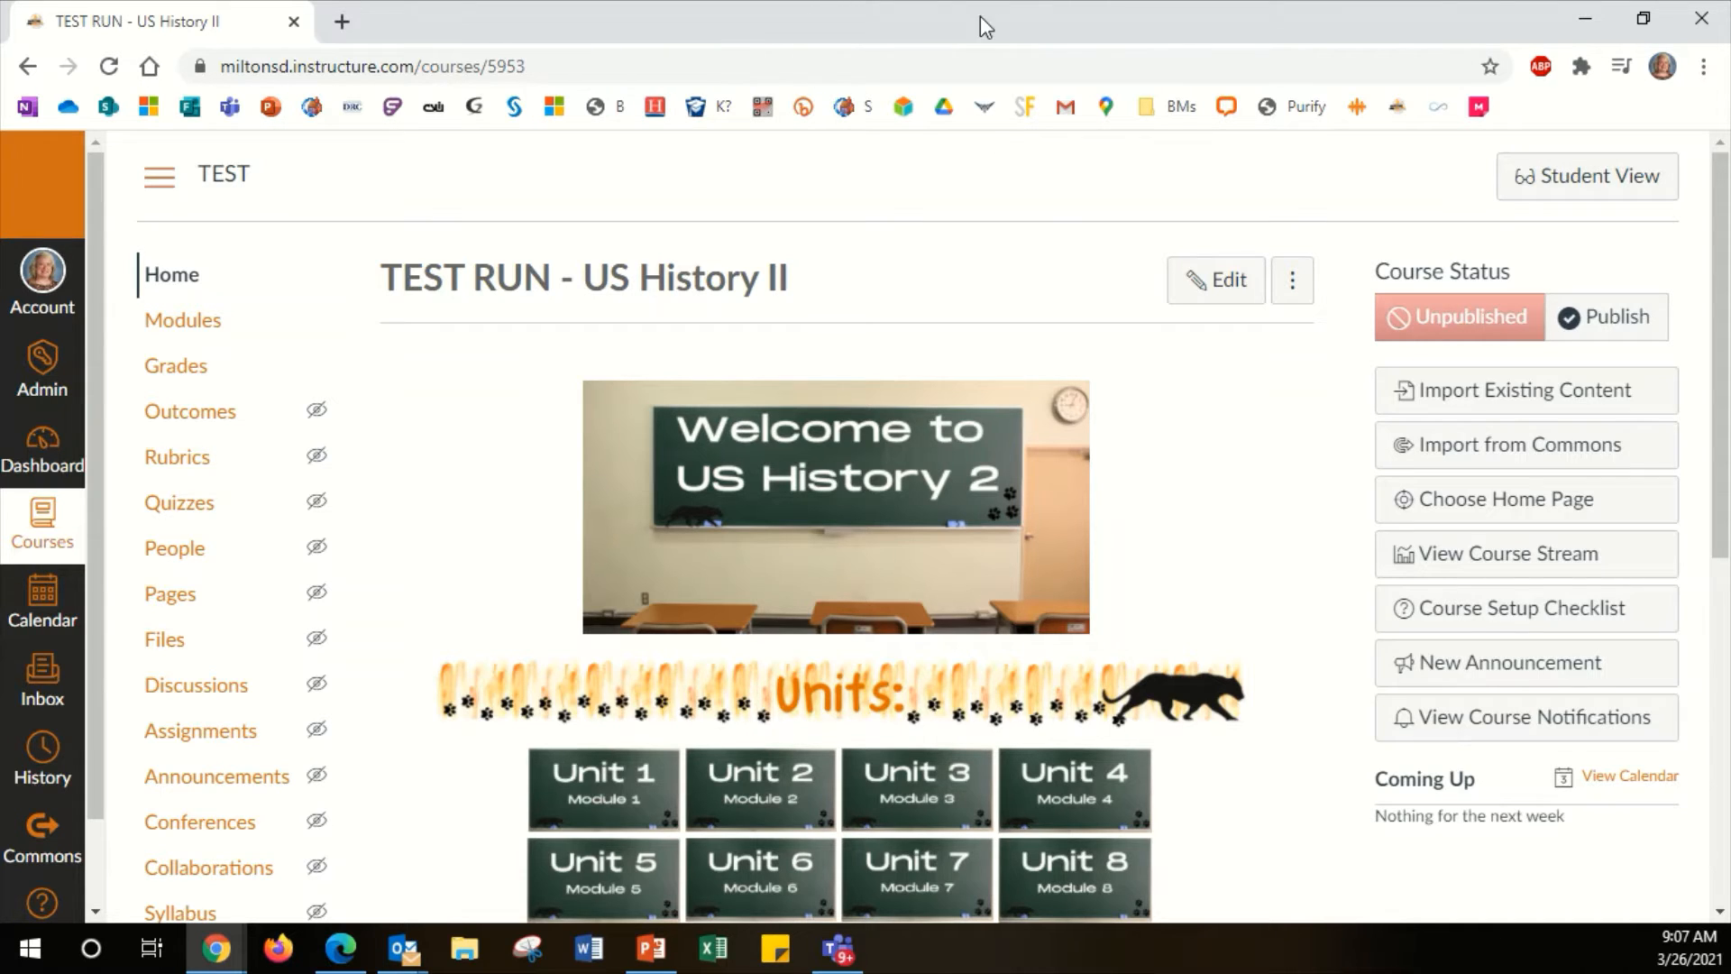
mouse_move(790, 30)
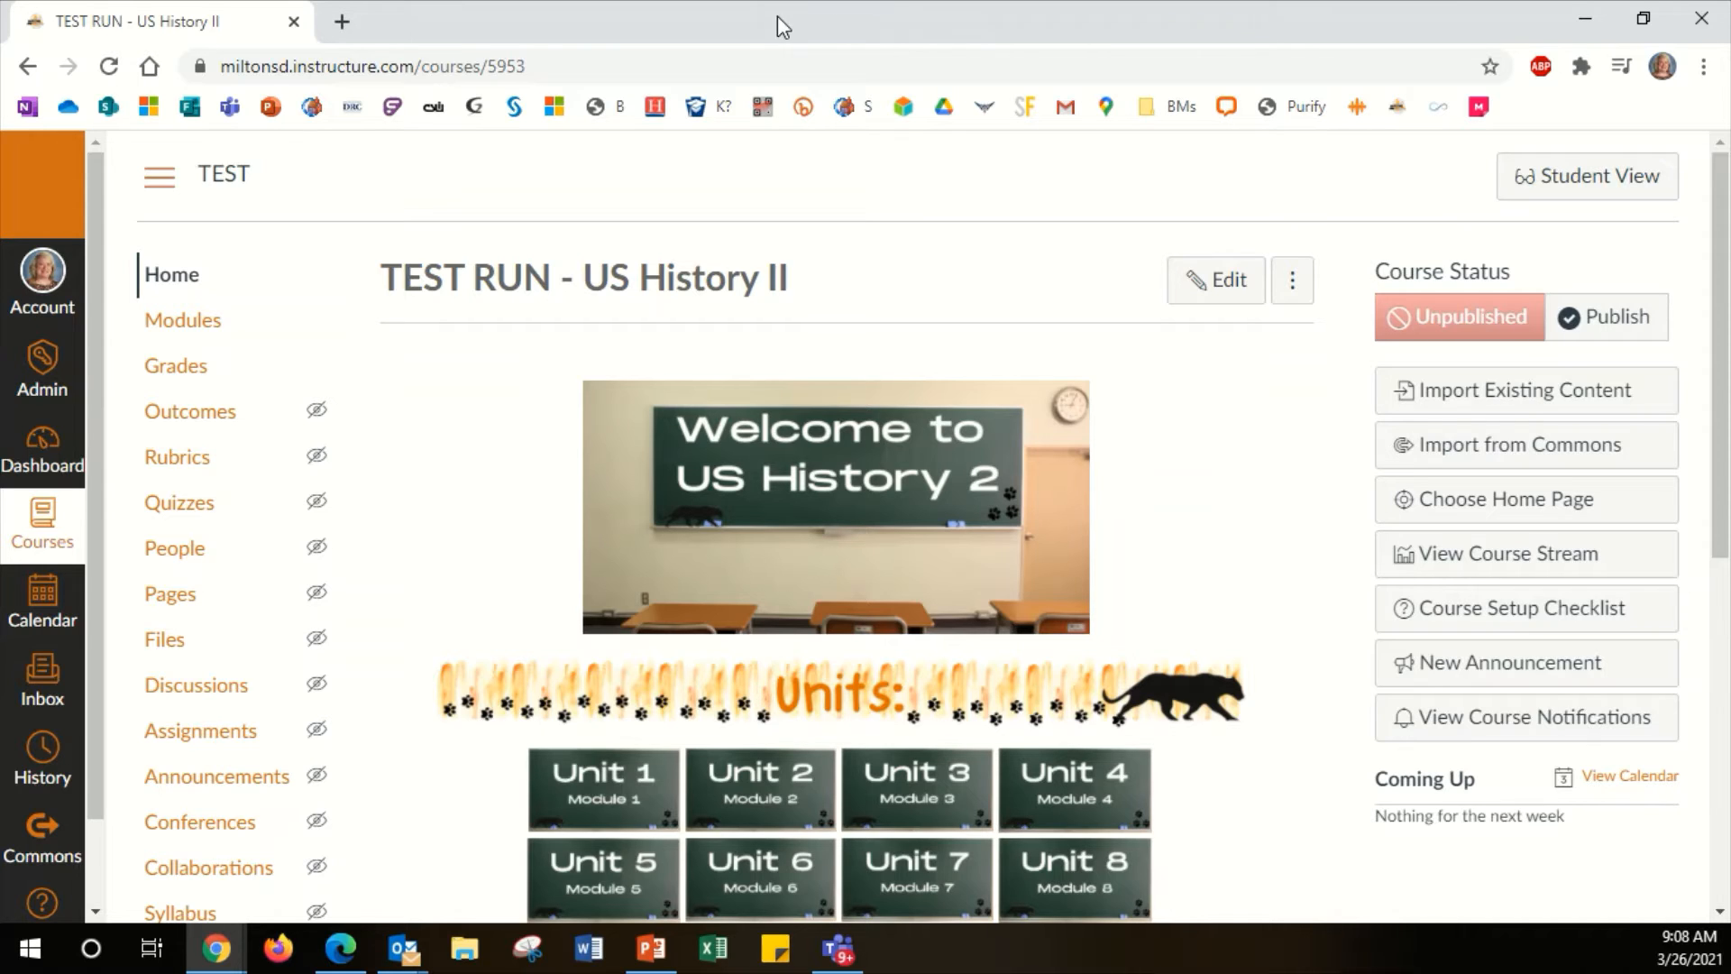
mouse_move(843, 27)
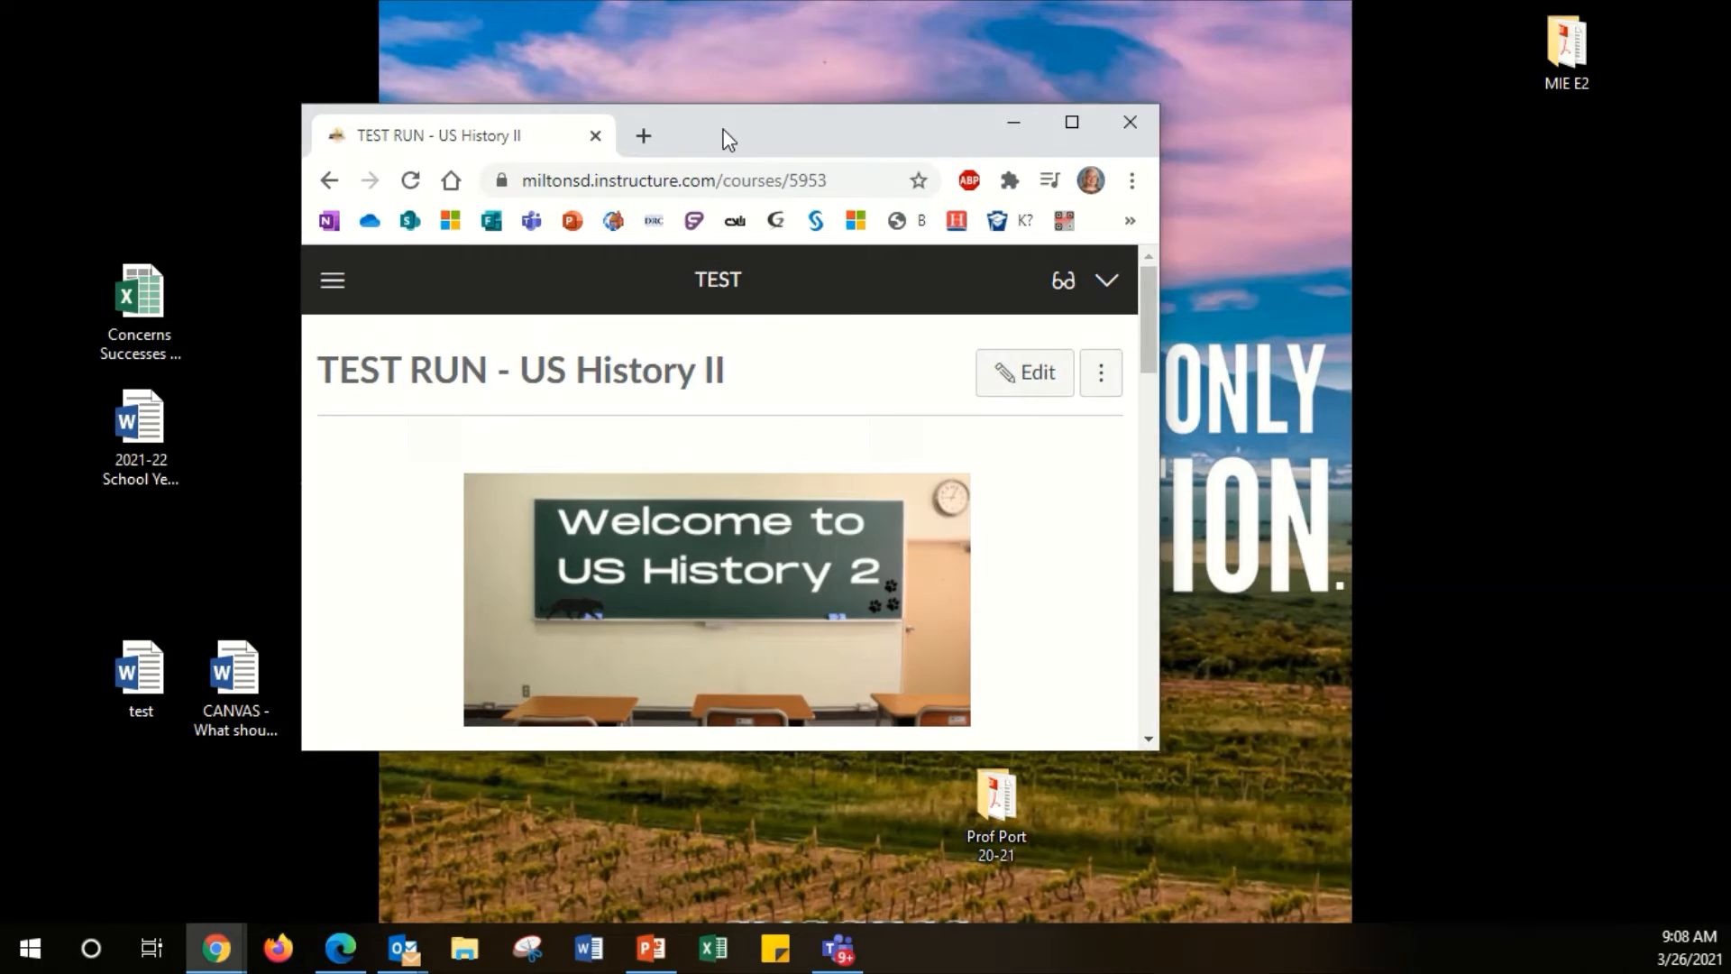
Snap the Chrome window with the Canvas course page to the left half of the screen
drag(728, 122, 301, 166)
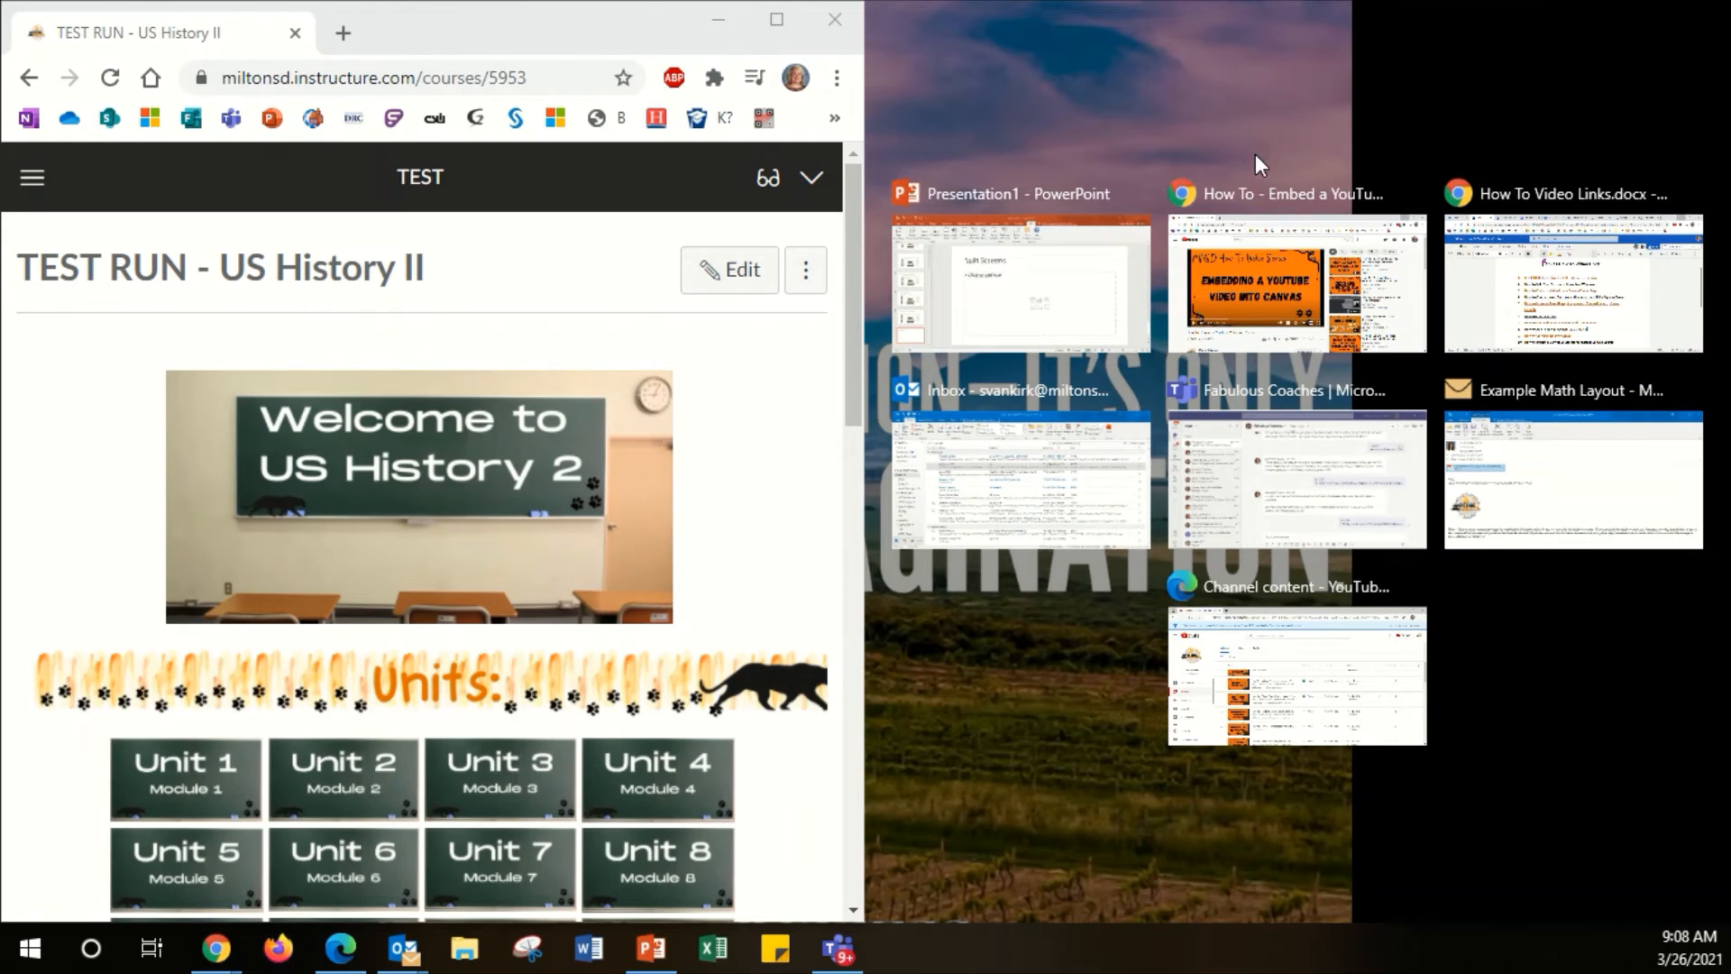
mouse_move(1435, 379)
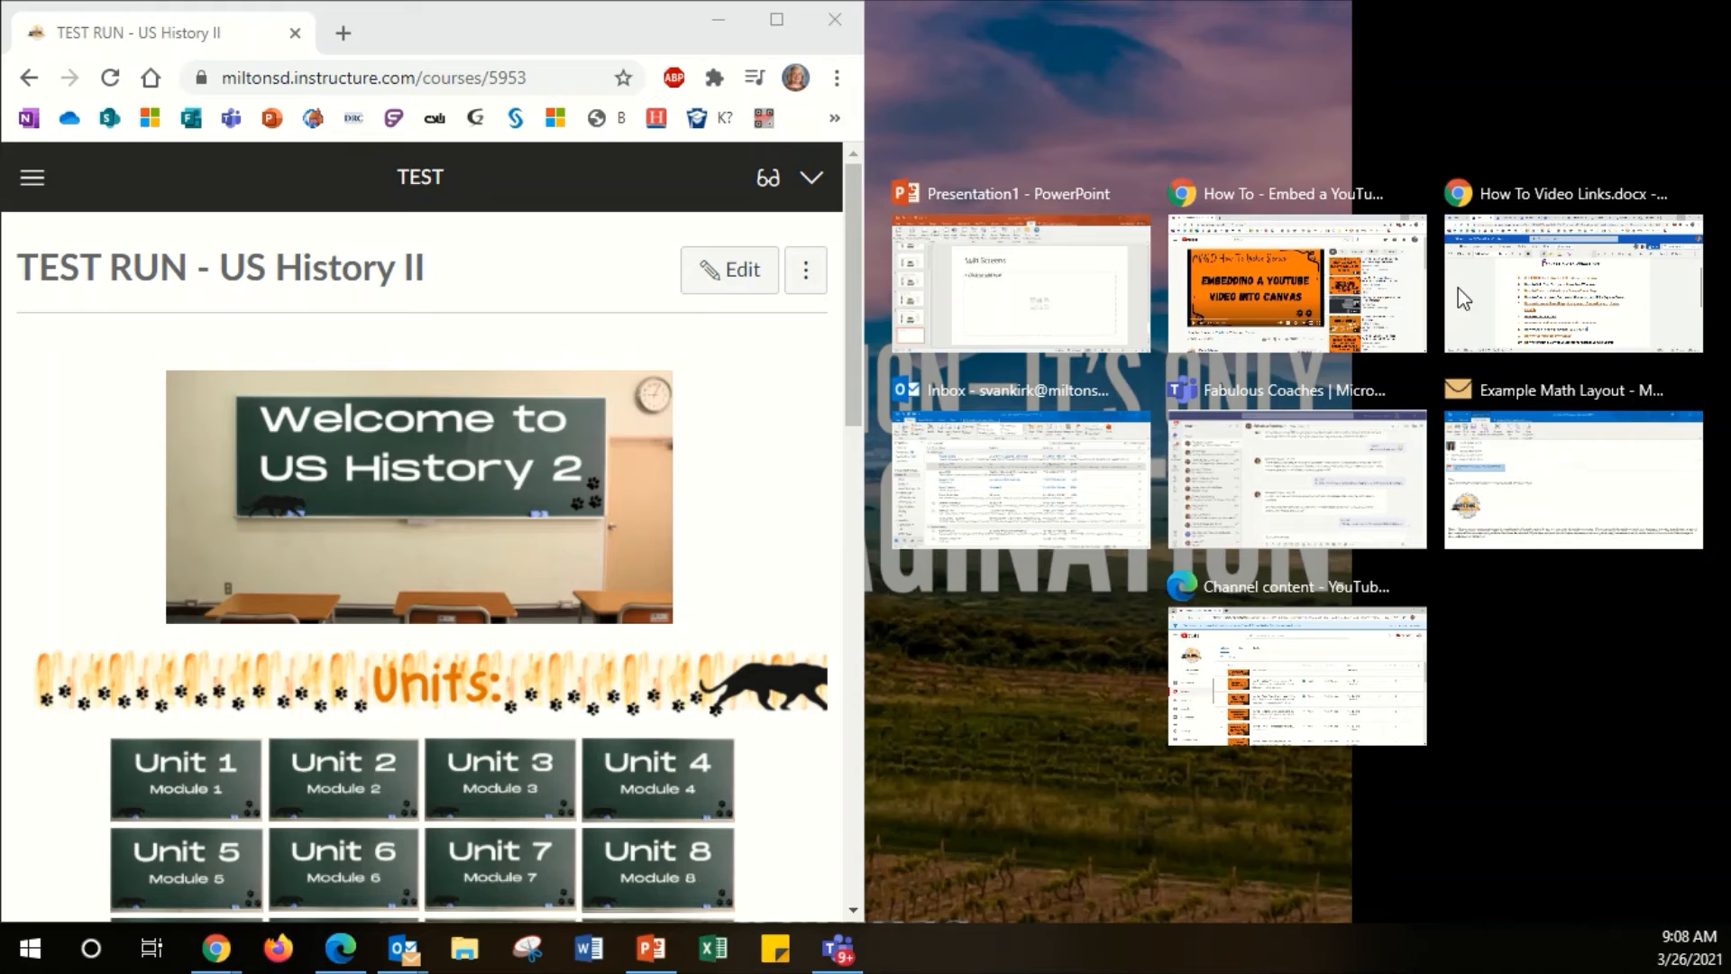
mouse_move(1302, 265)
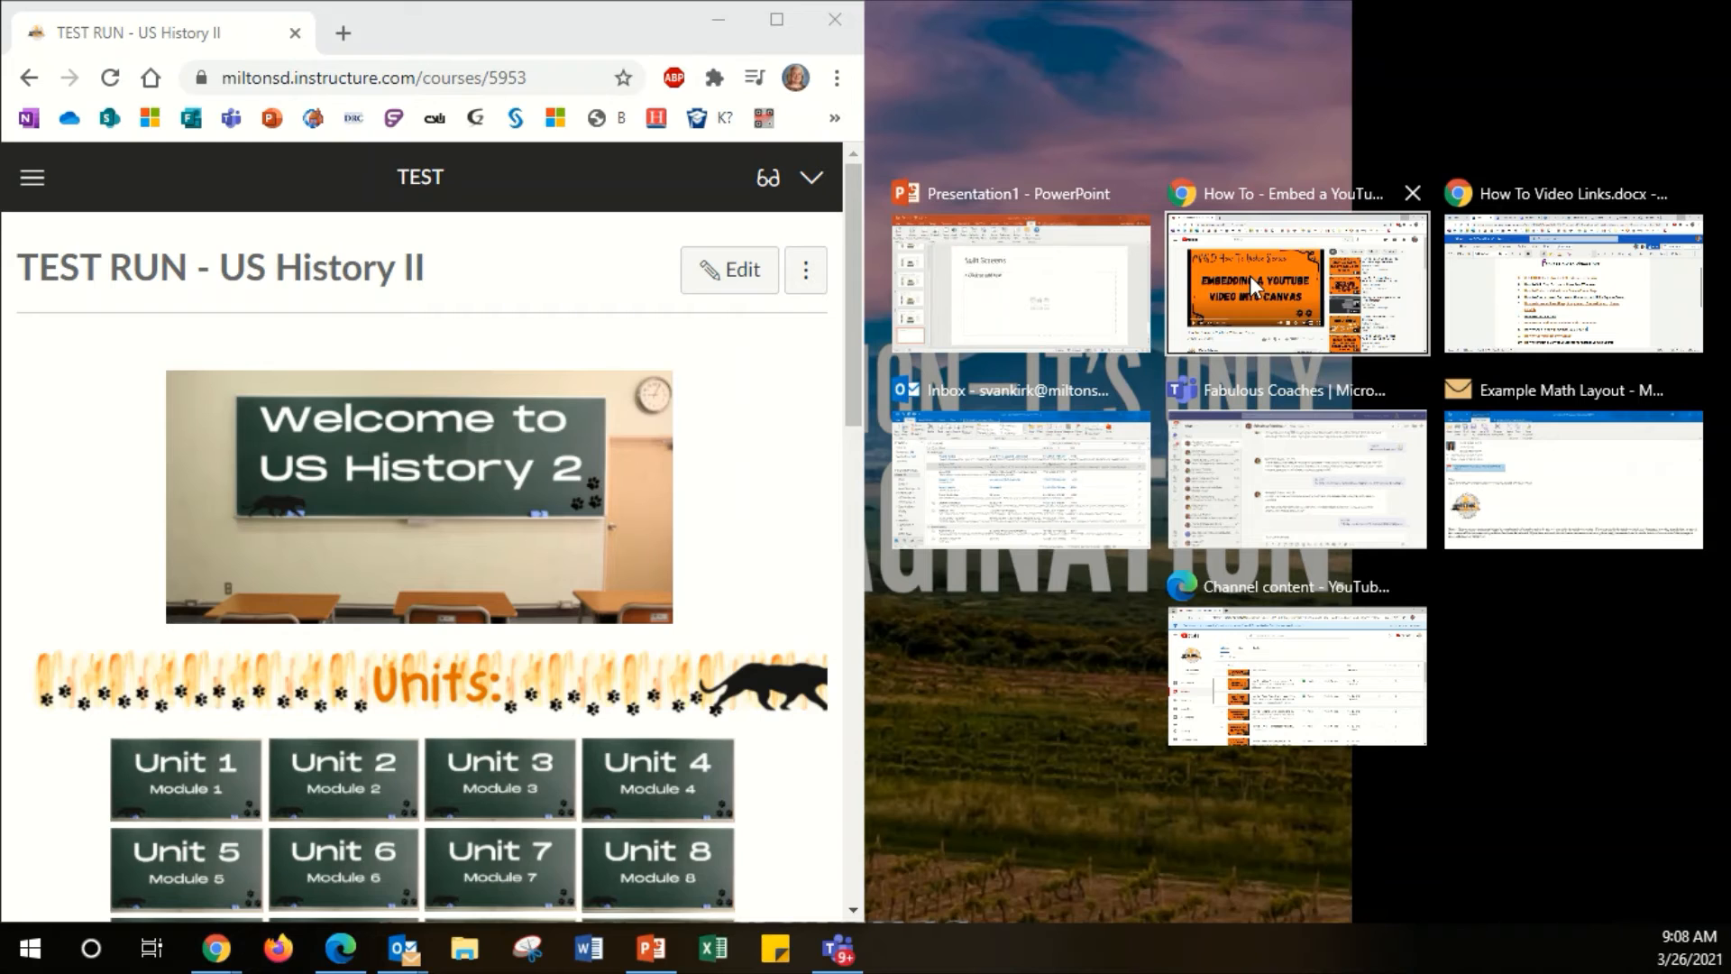
Pick the 'How To - Embed a YouTube Video into Canvas' window in Snap Assist for the right half
click(1295, 283)
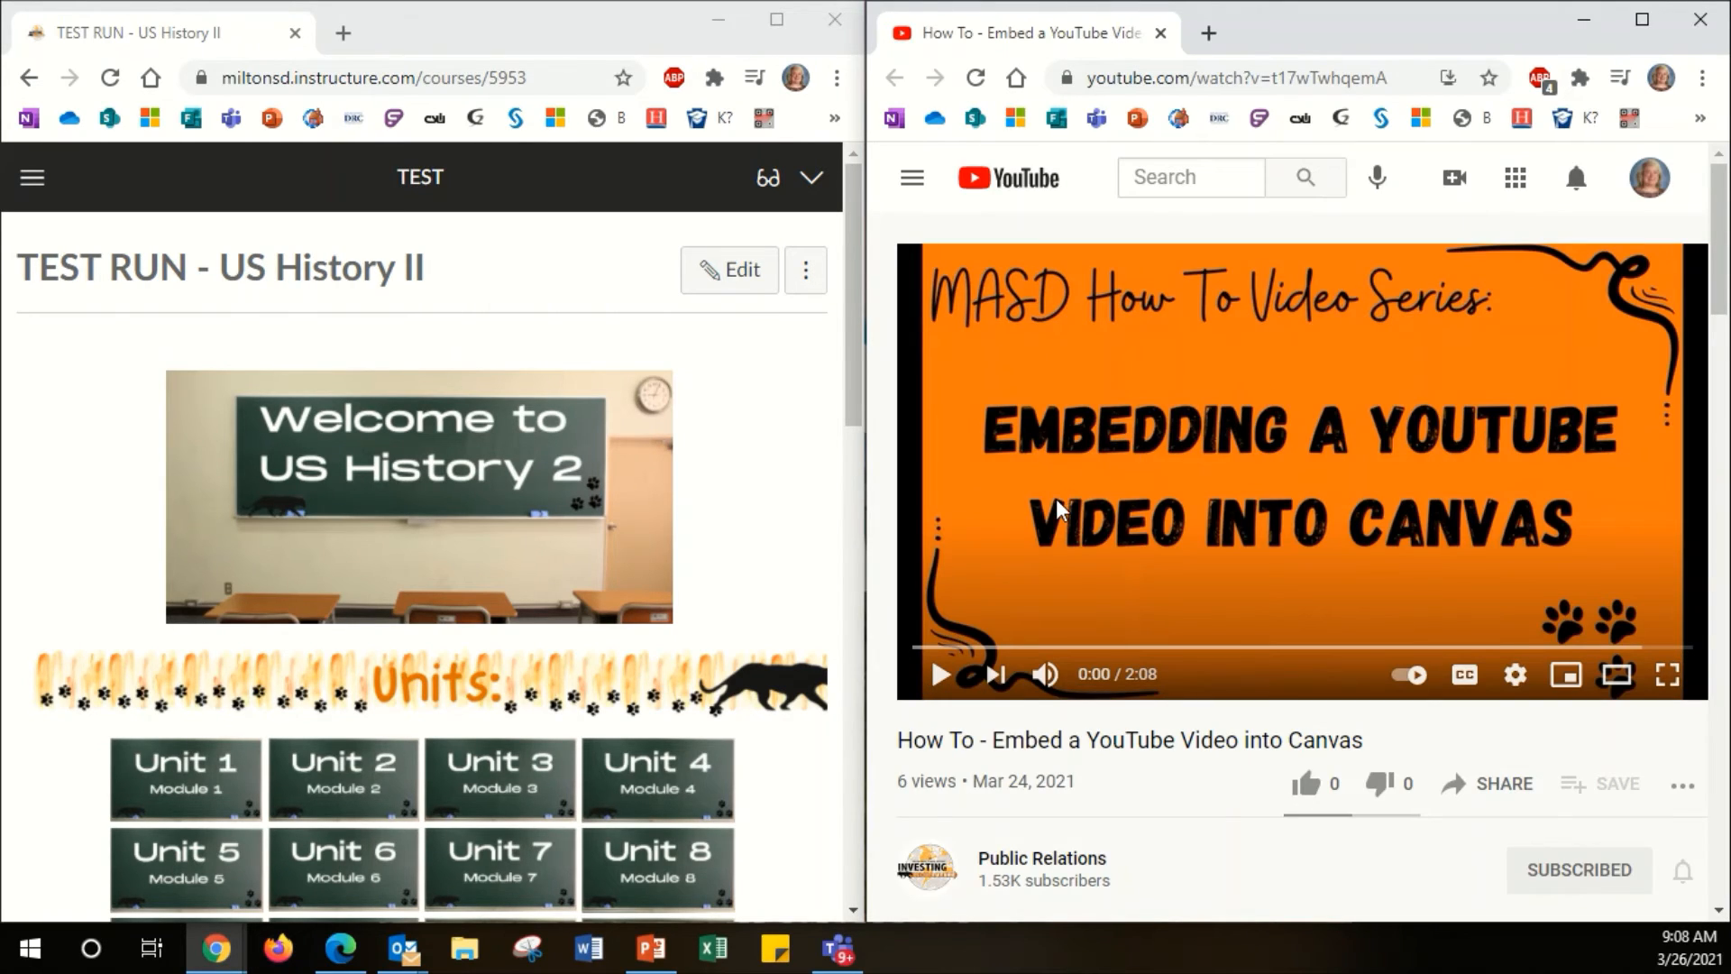
mouse_move(1158, 559)
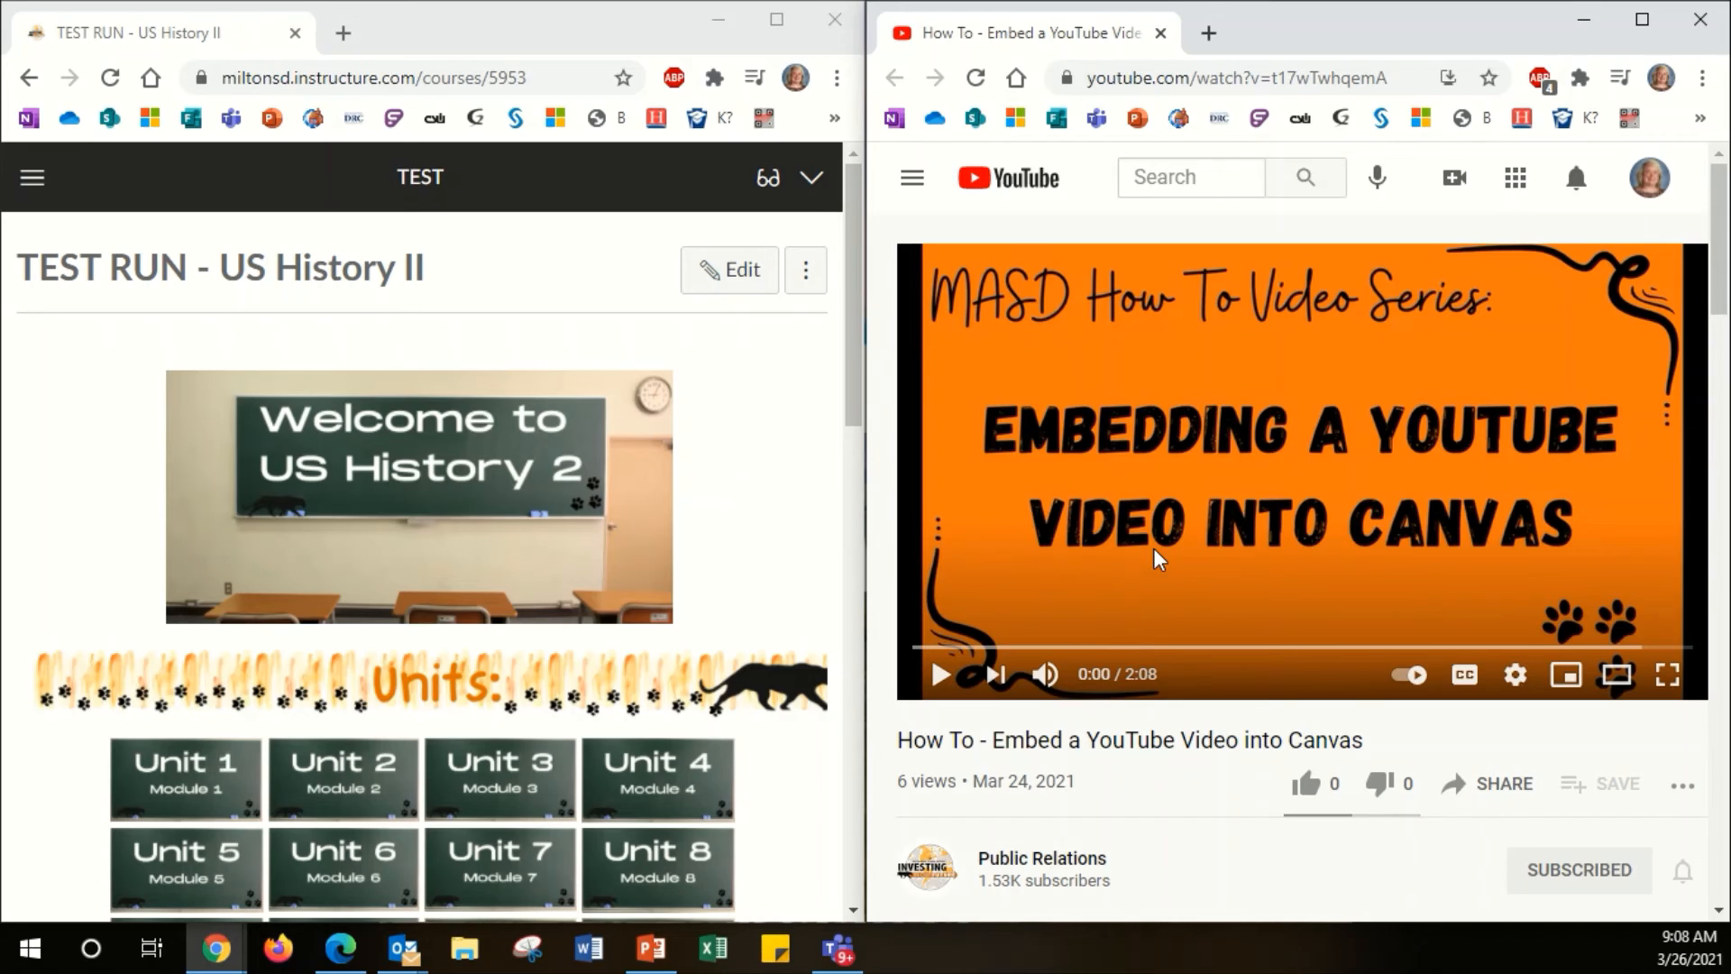
mouse_move(1179, 348)
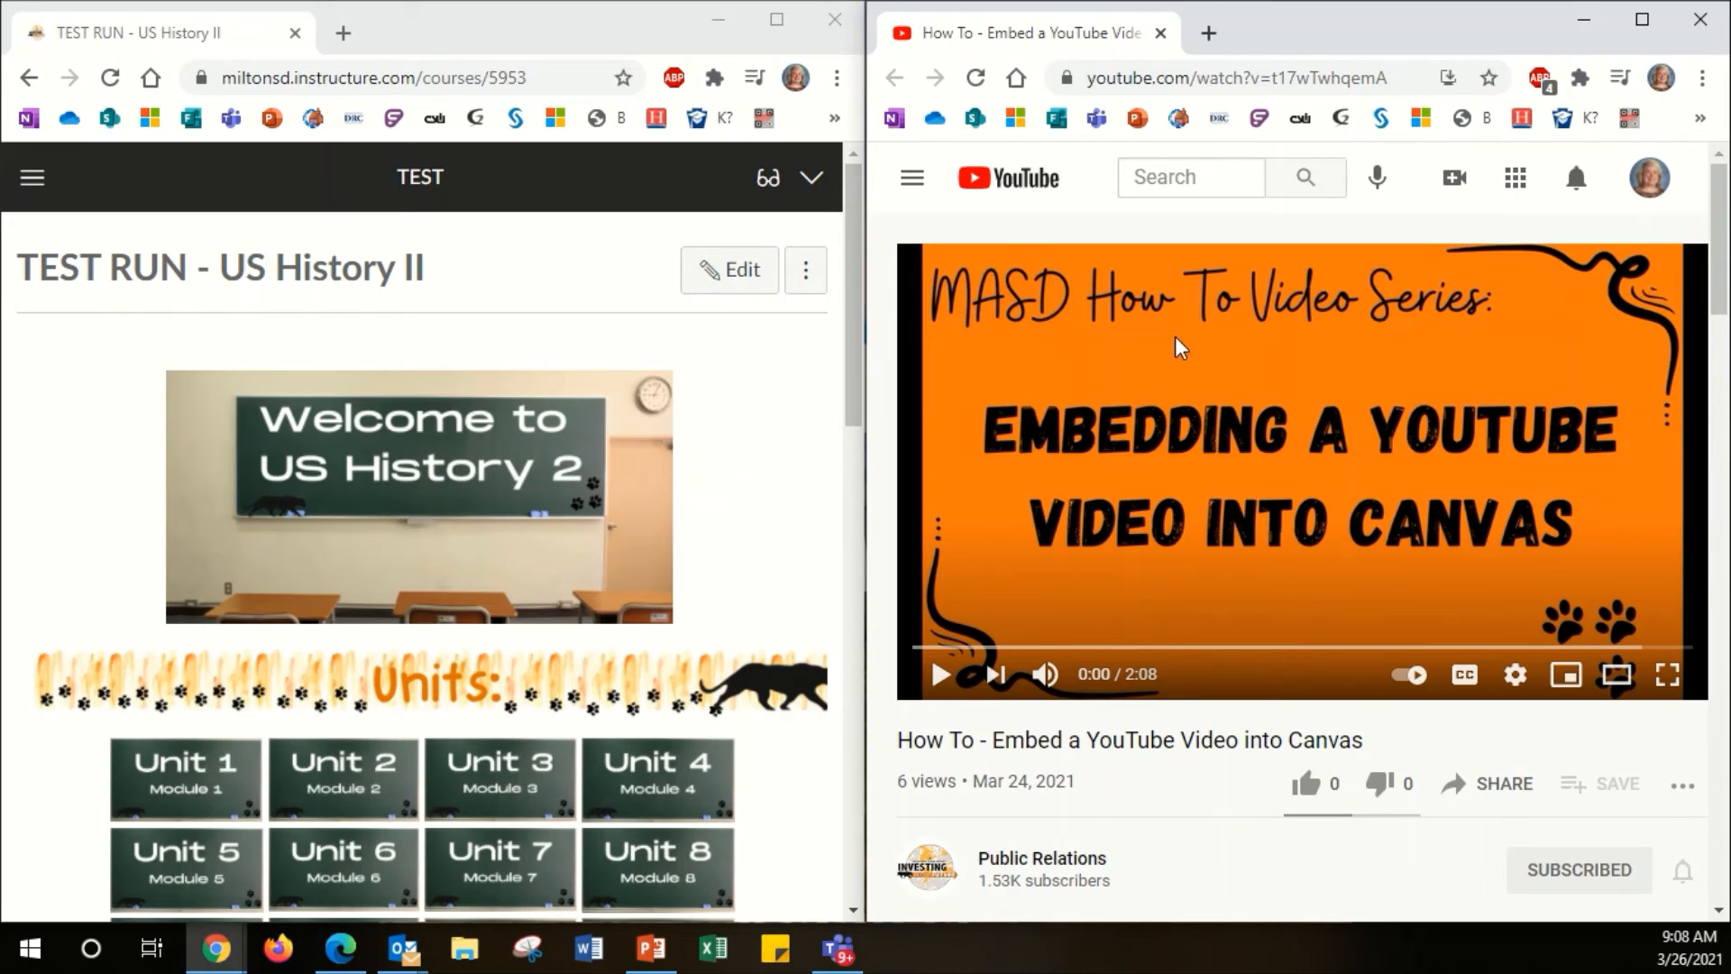
mouse_move(1232, 412)
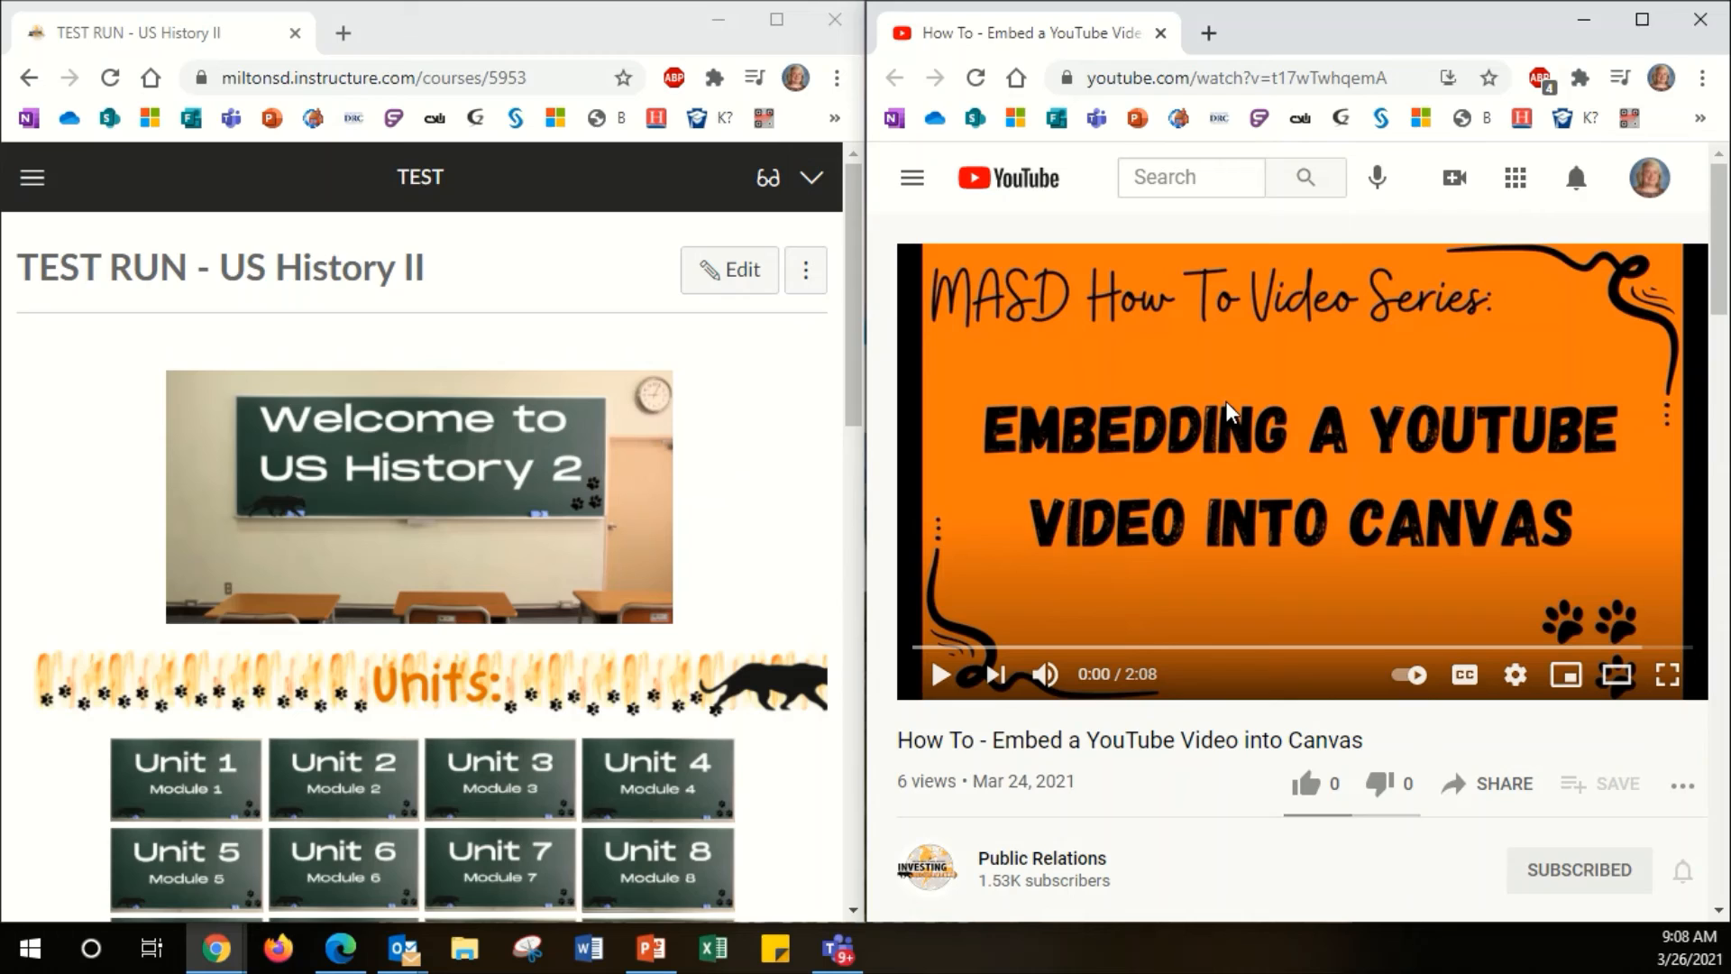
mouse_move(400, 366)
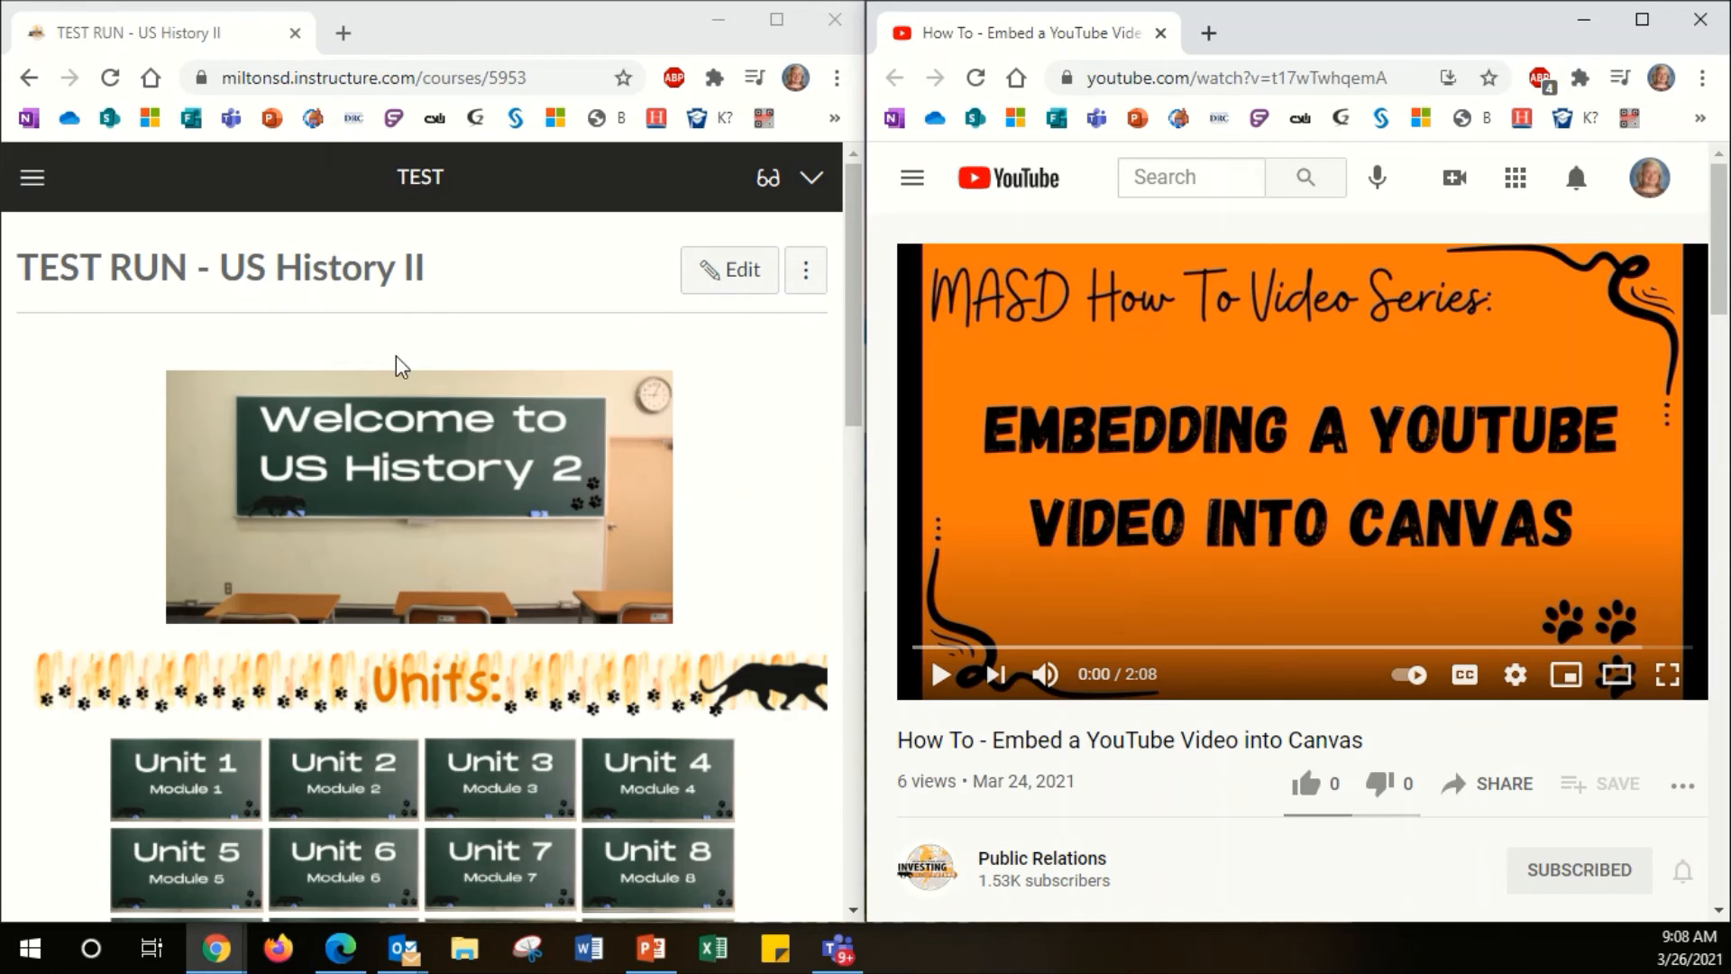